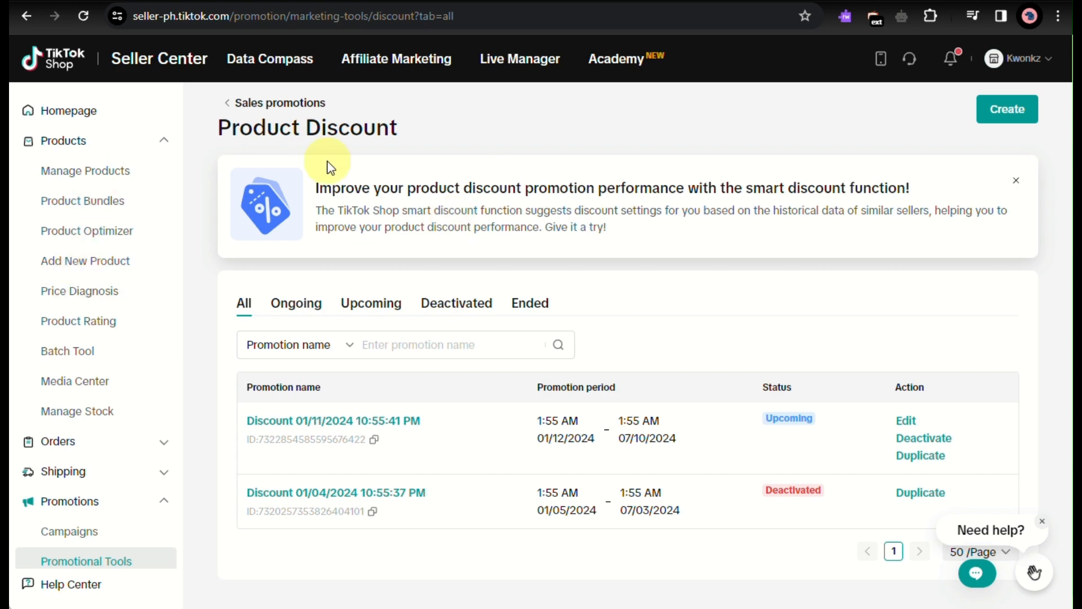
{"action": "mouse_move", "coordinate": [790, 483]}
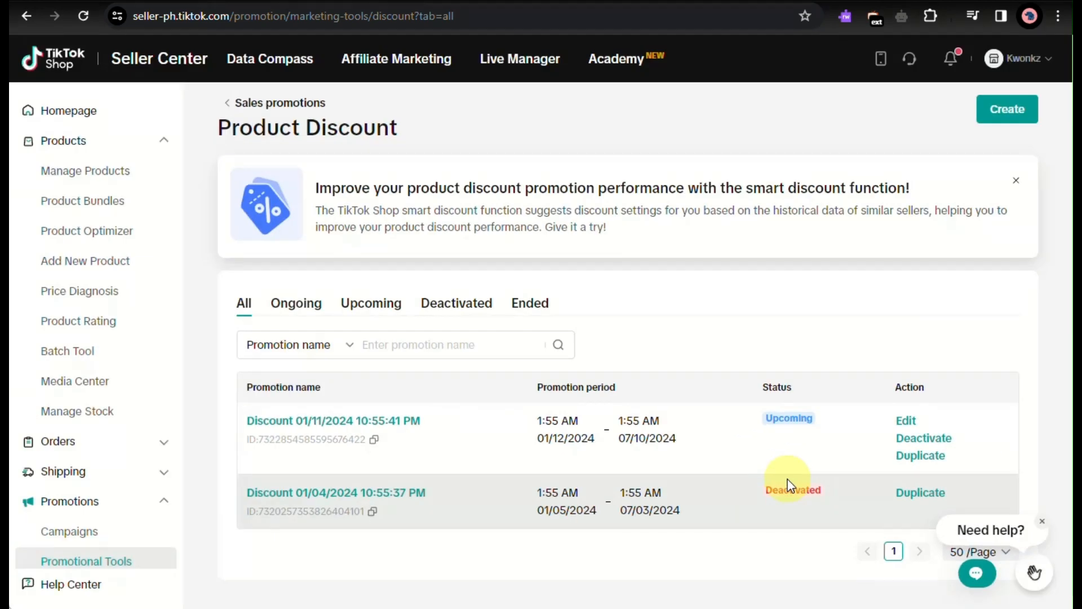
{"action": "mouse_move", "coordinate": [295, 302]}
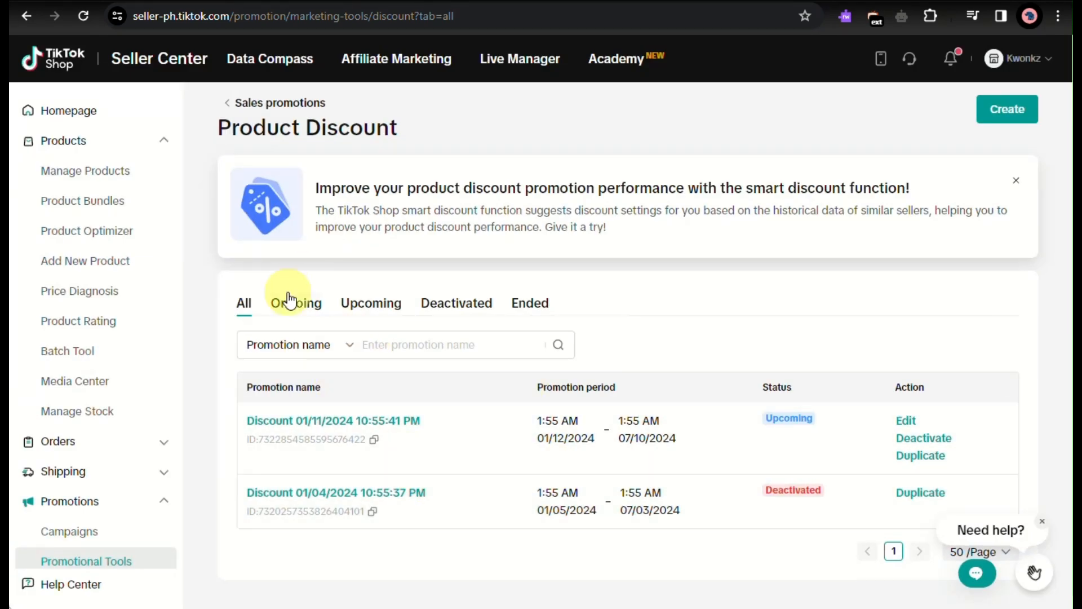
Filter the Product Discount list to Ongoing promotions, which is empty.
{"action": "left_click", "coordinate": [295, 303]}
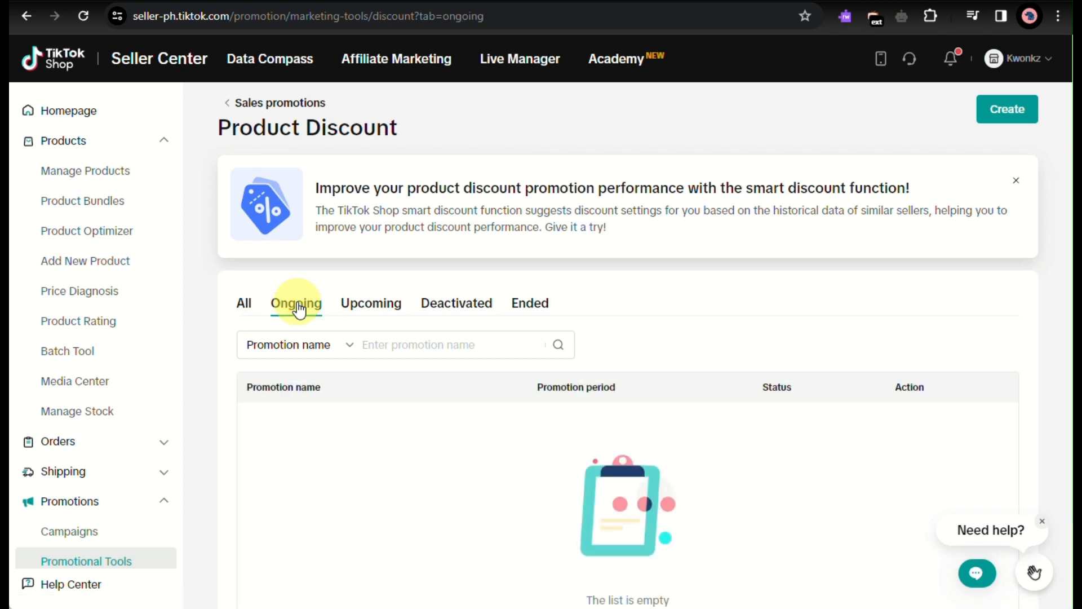
Filter to Upcoming and start deactivating the Discount 01/11/2024 10:55:41 PM promotion.
{"action": "left_click", "coordinate": [371, 303]}
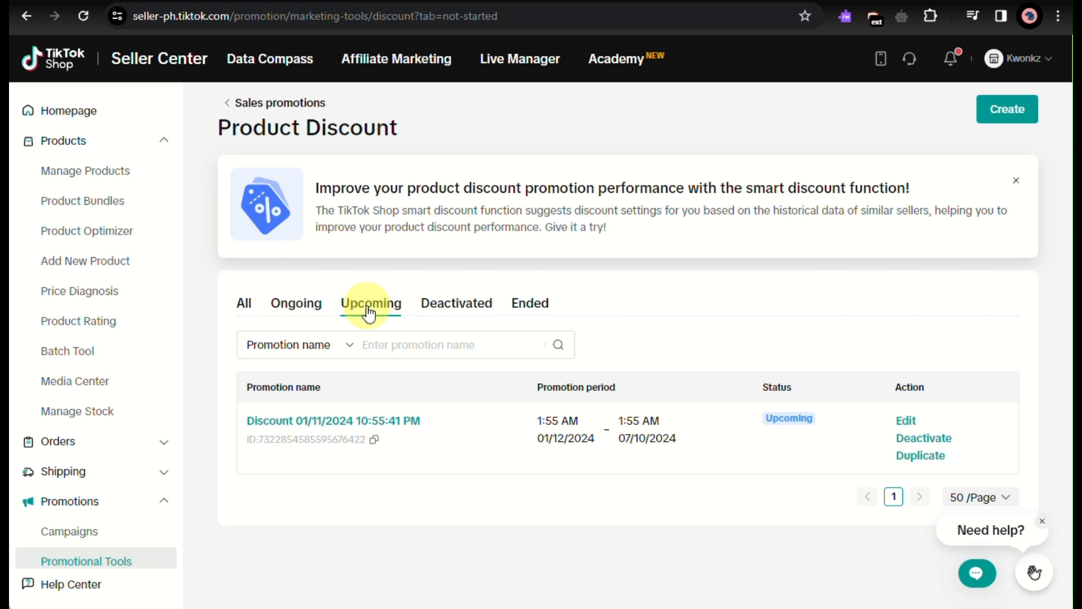
{"action": "left_click", "coordinate": [371, 303]}
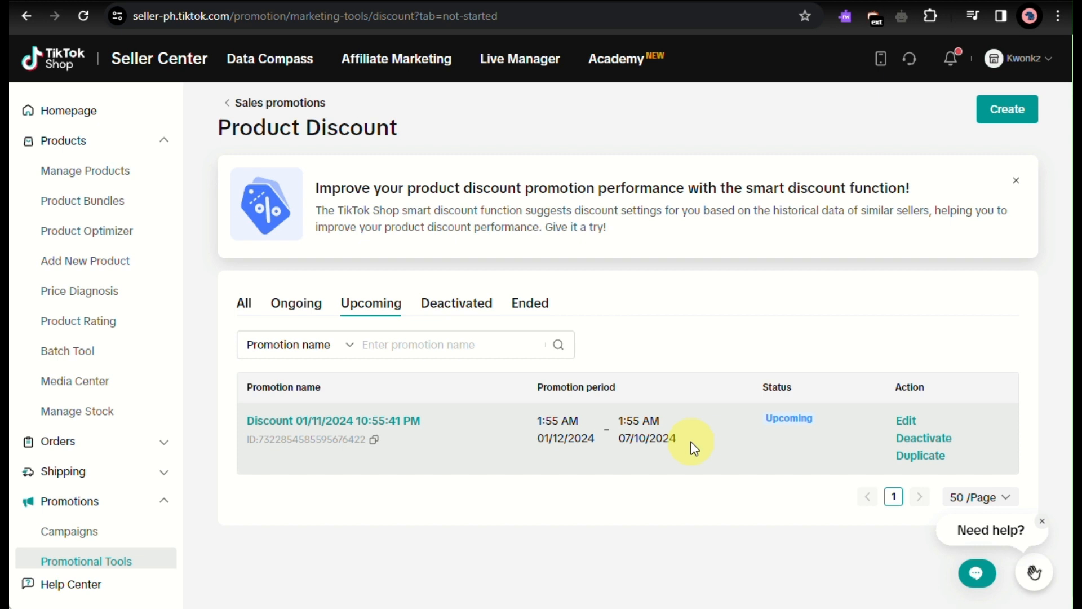
{"action": "mouse_move", "coordinate": [809, 448]}
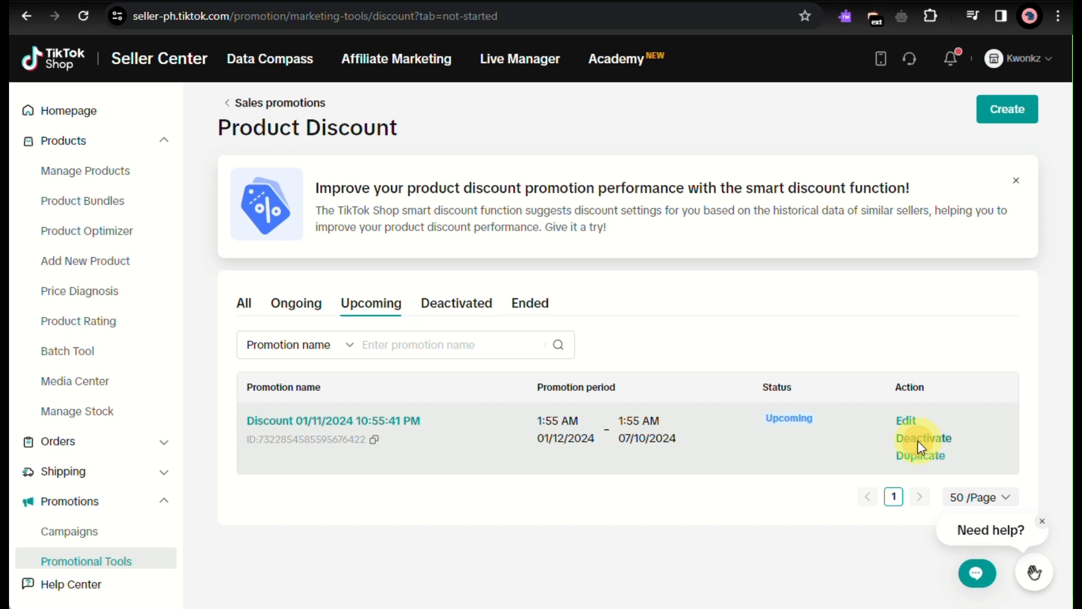
{"action": "left_click", "coordinate": [923, 437]}
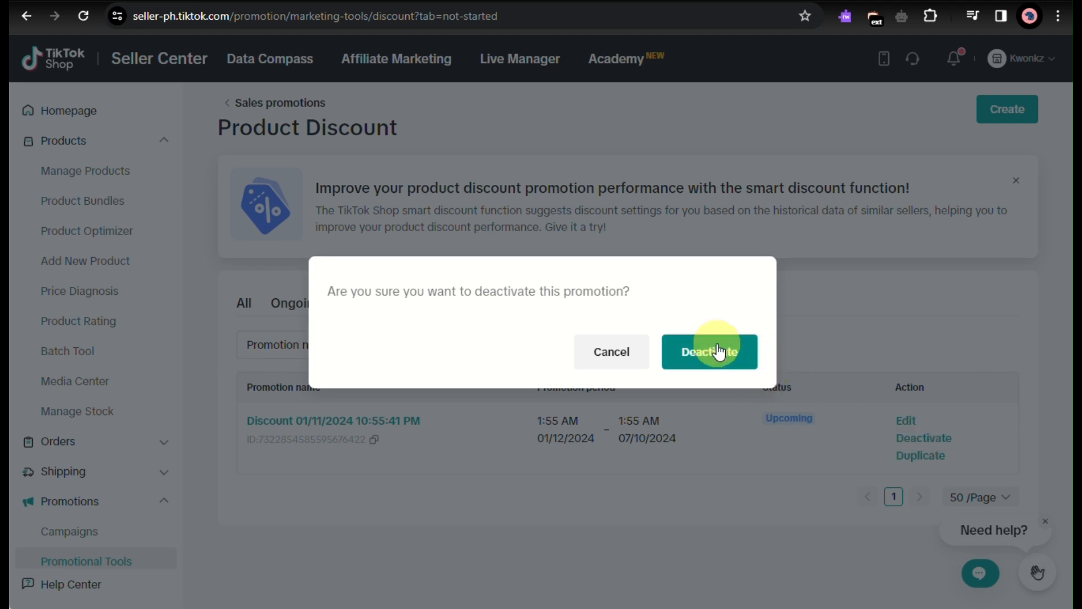
Confirm deactivation of the upcoming discount and return to the All promotions list.
{"action": "left_click", "coordinate": [709, 352]}
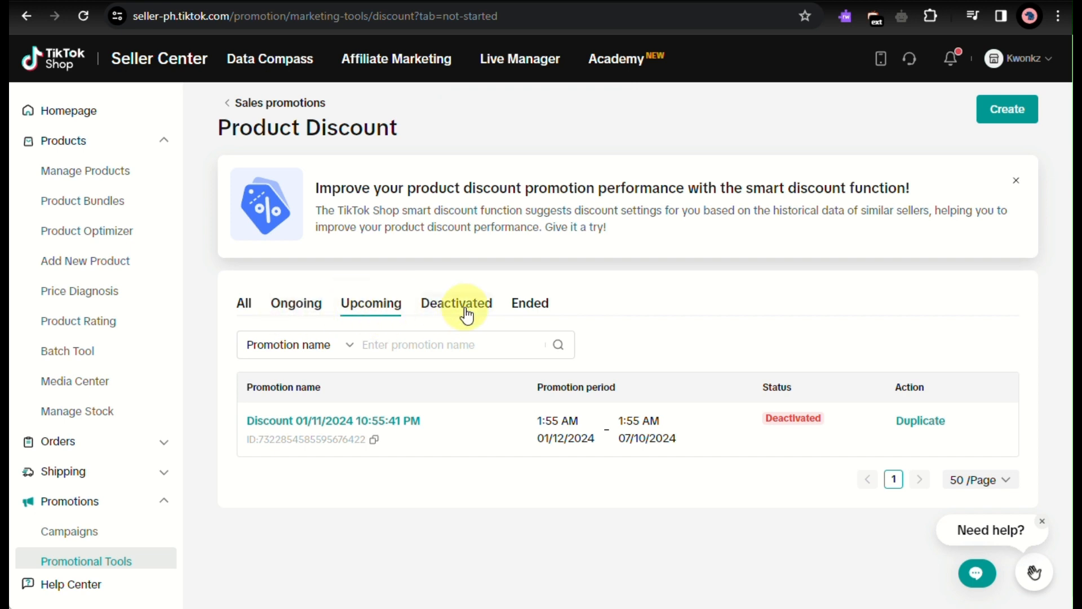
{"action": "left_click", "coordinate": [244, 303]}
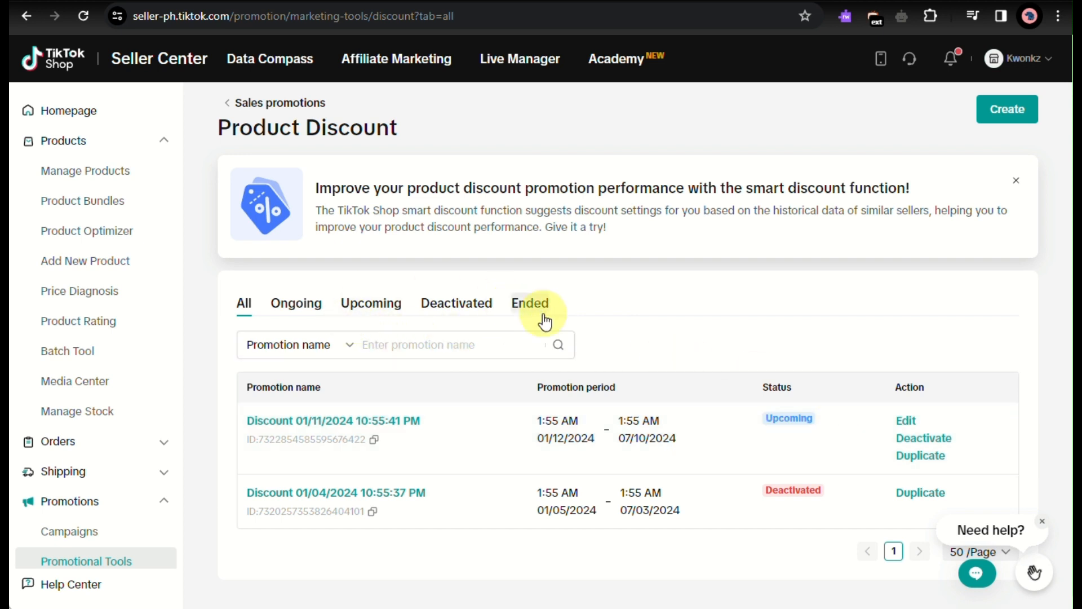
Verify both discounts appear under Deactivated, then show all promotions again.
{"action": "left_click", "coordinate": [457, 303]}
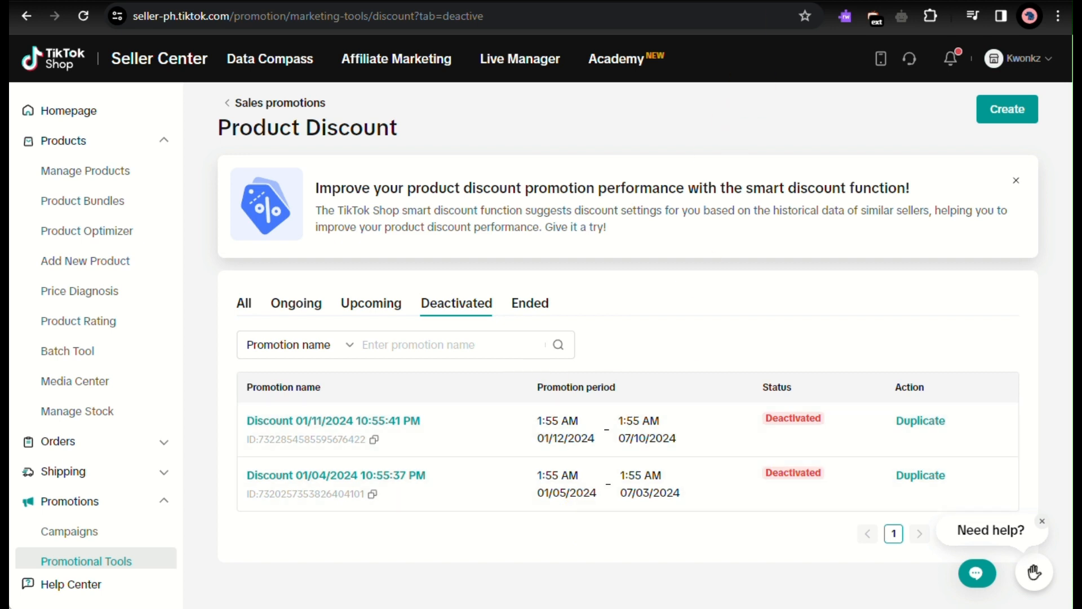
{"action": "left_click", "coordinate": [243, 303]}
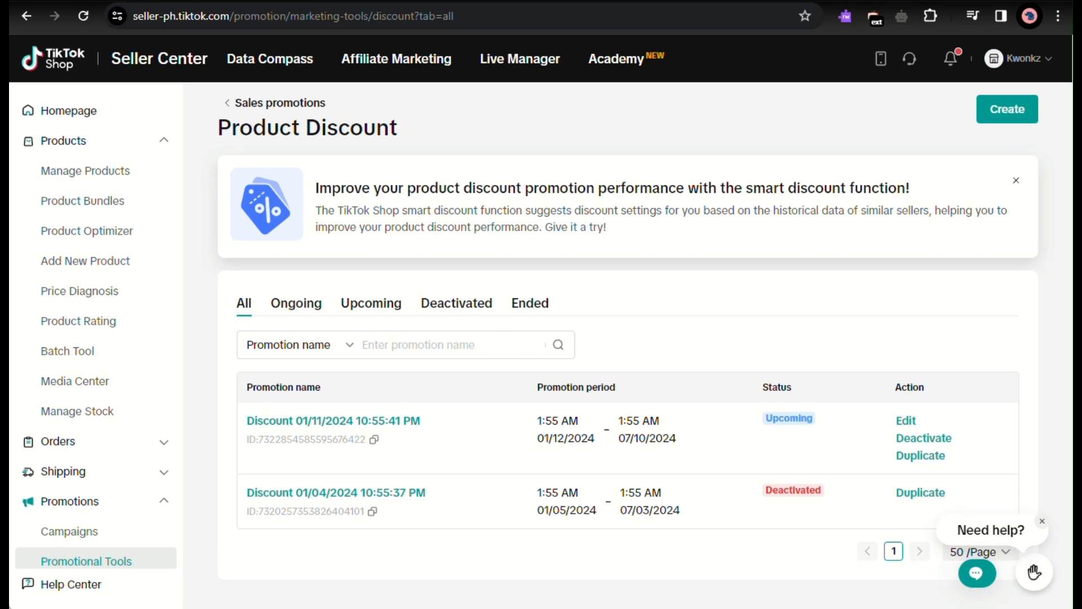